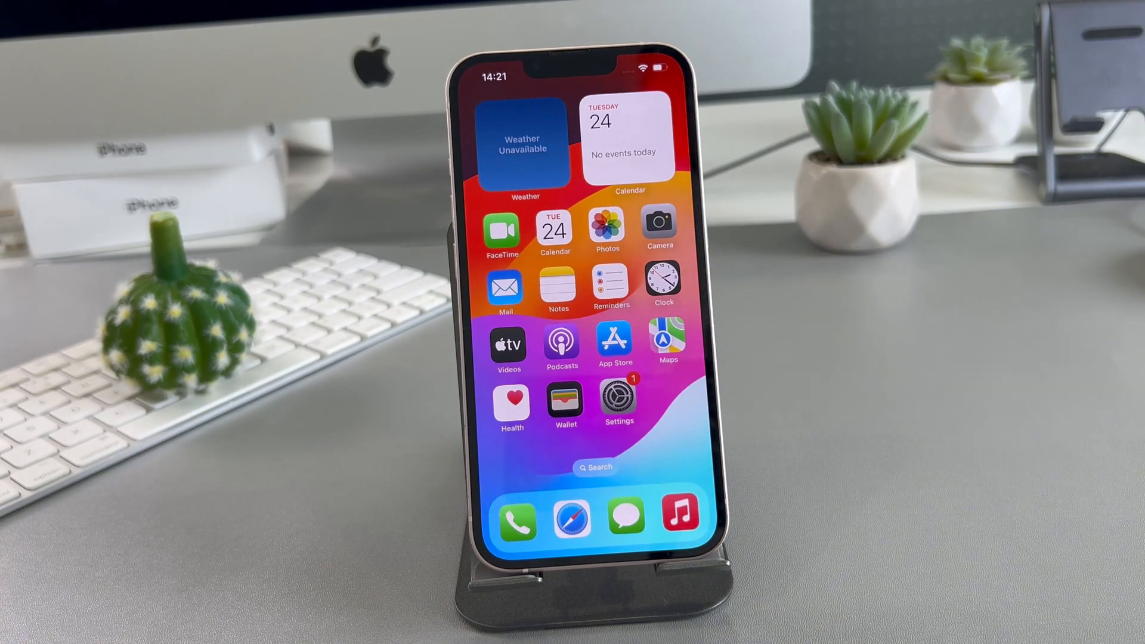
# Switch on Back Up This iPhone in iCloud Backup and start an immediate backup
pyautogui.click(608, 228)
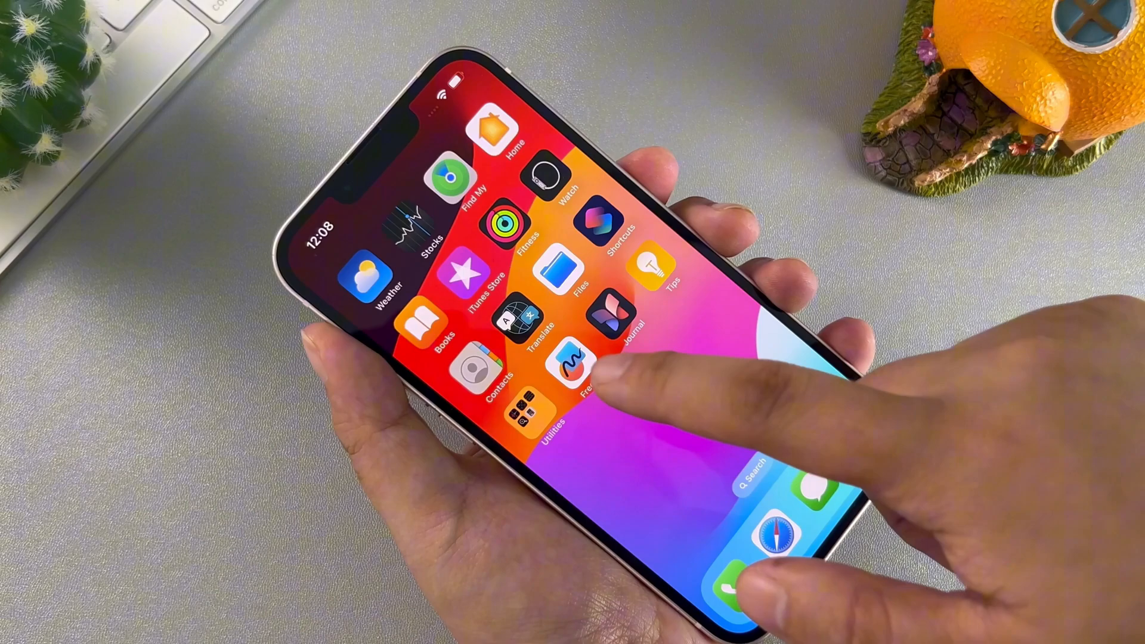
pyautogui.click(572, 371)
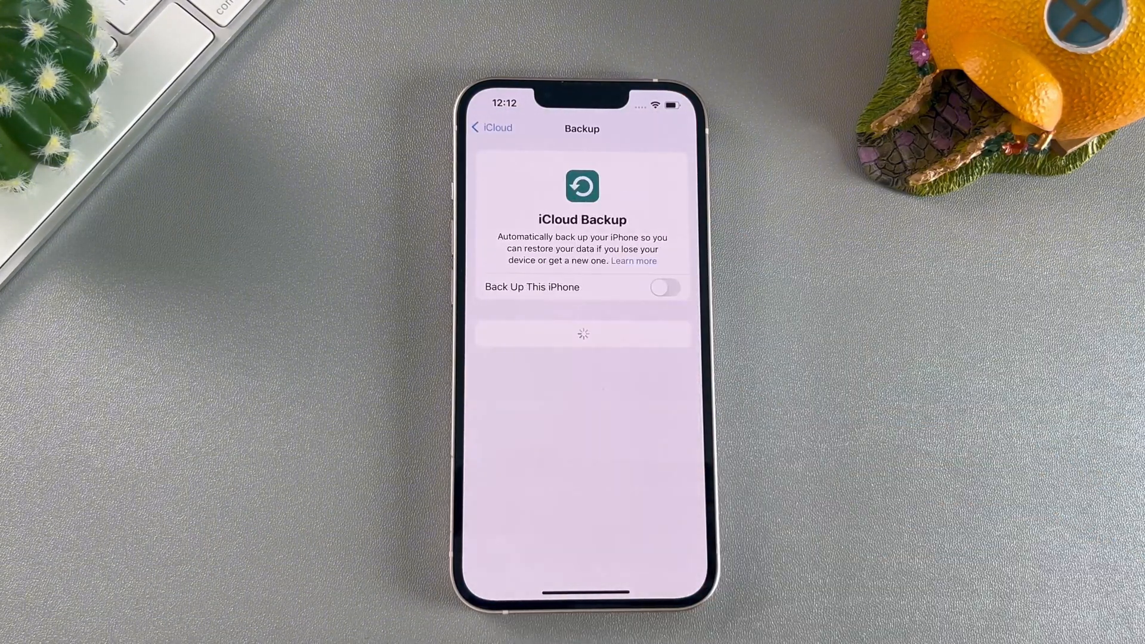
pyautogui.click(666, 287)
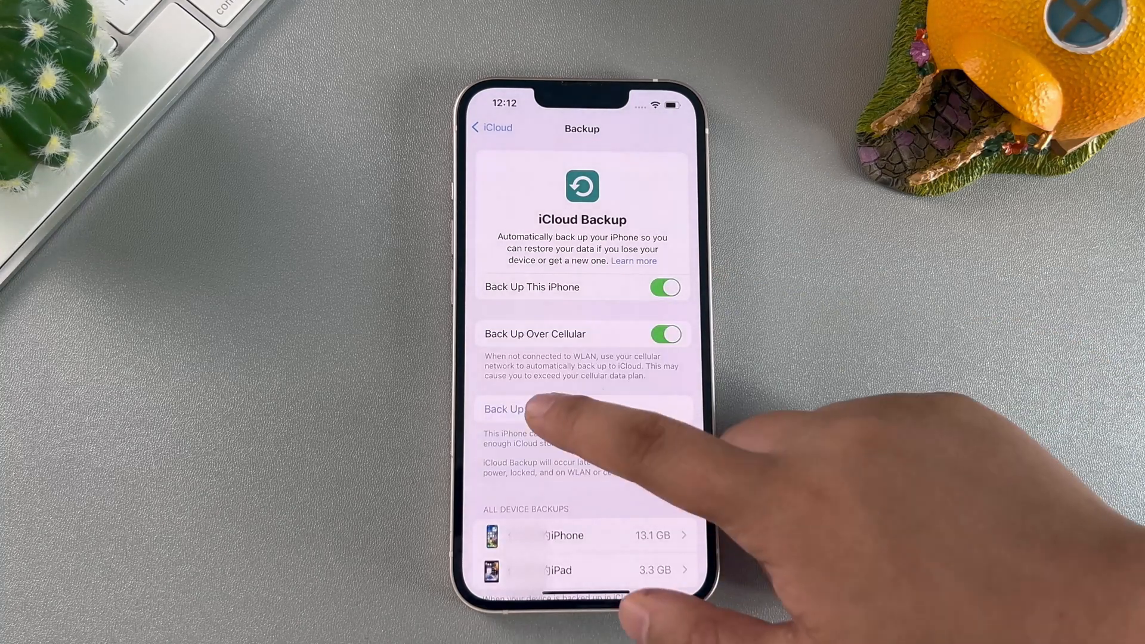
pyautogui.click(554, 409)
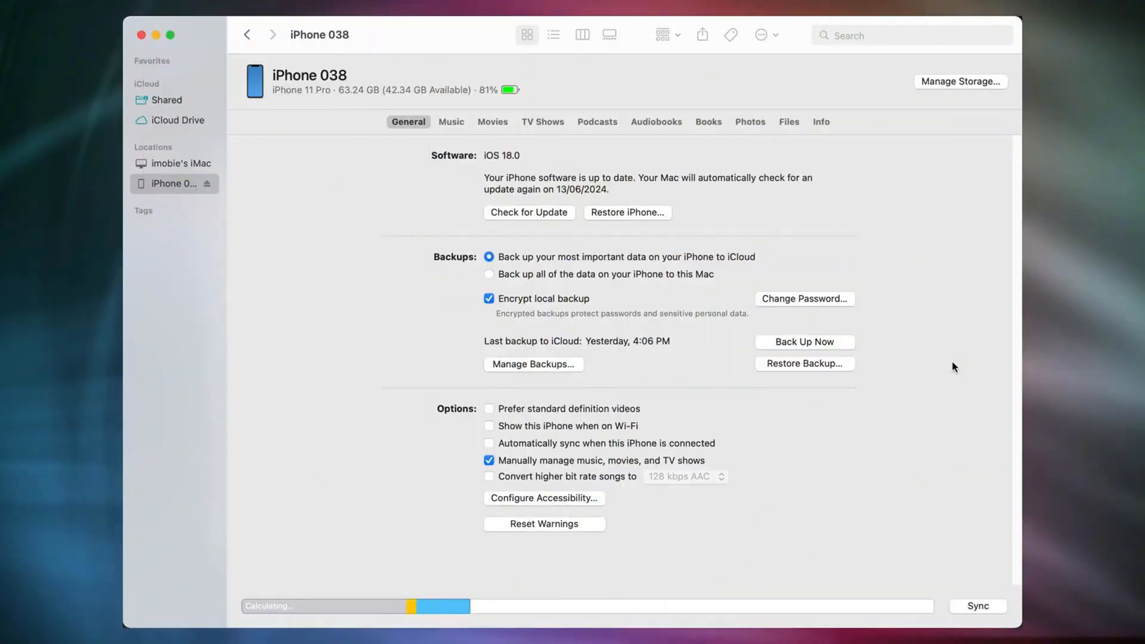
pyautogui.moveTo(820, 341)
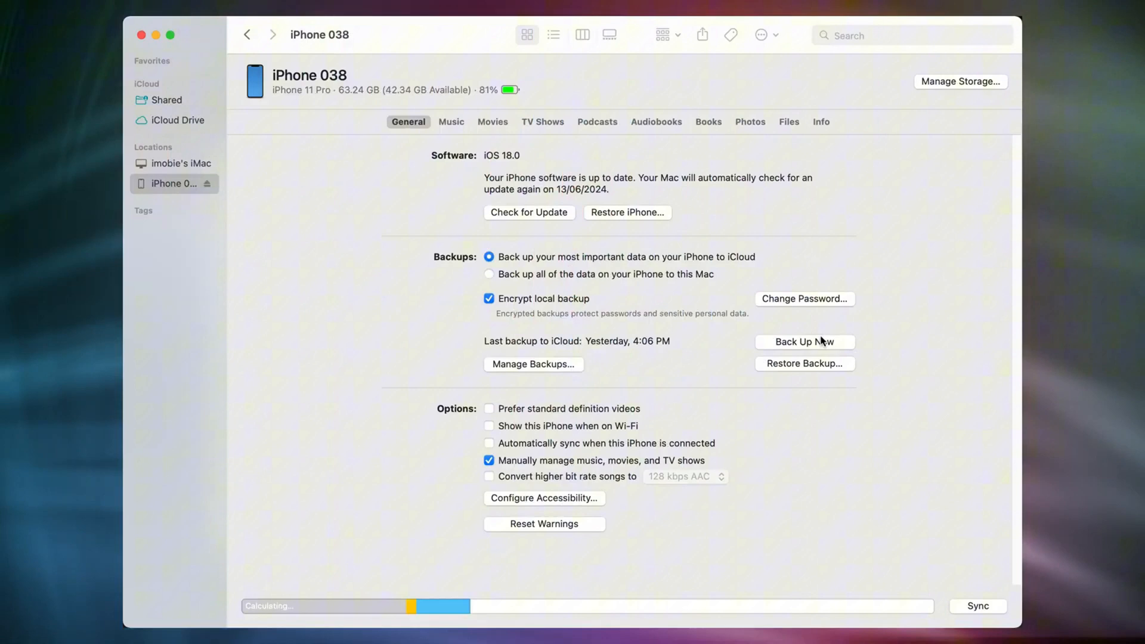
# Back up iPhone 038 now from Finder's General pane
pyautogui.click(805, 342)
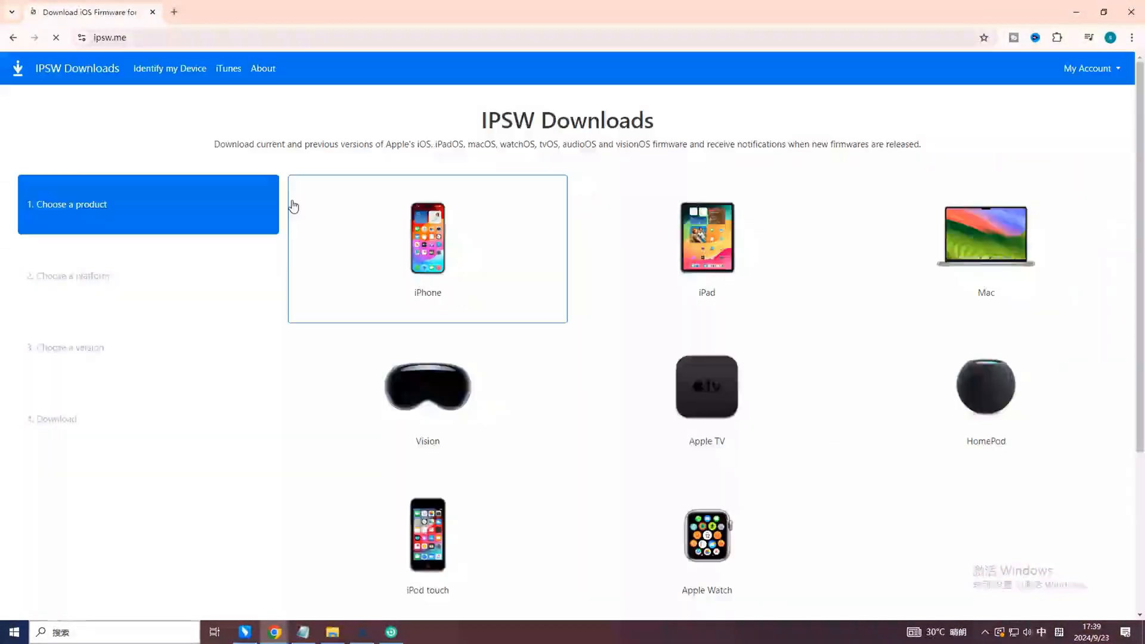
# Pick iPhone as the product on the IPSW Downloads site
pyautogui.click(427, 239)
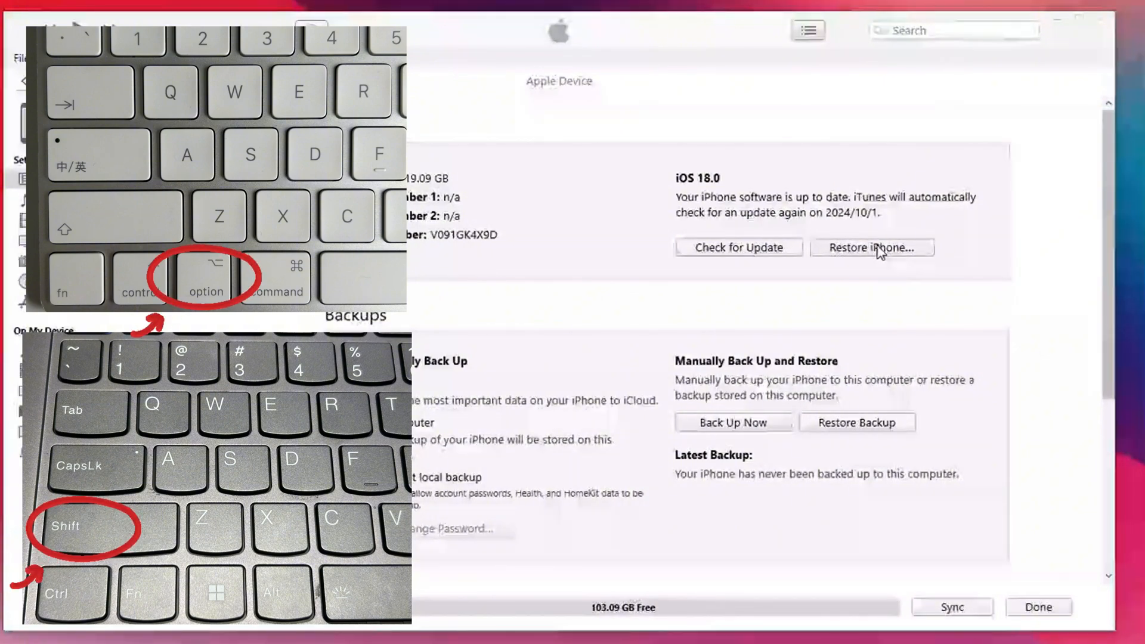
# Restore the iPhone in iTunes from iPhone14,5_18.0_22A3354_Restore.ipsw, confirming the erase
pyautogui.click(872, 247)
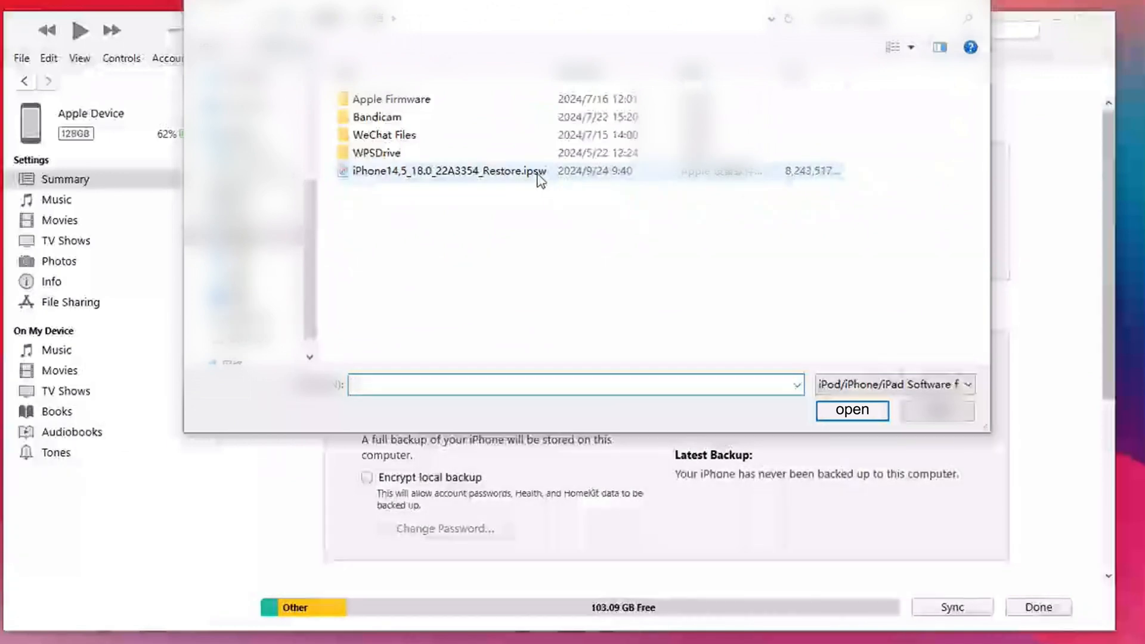
pyautogui.click(447, 171)
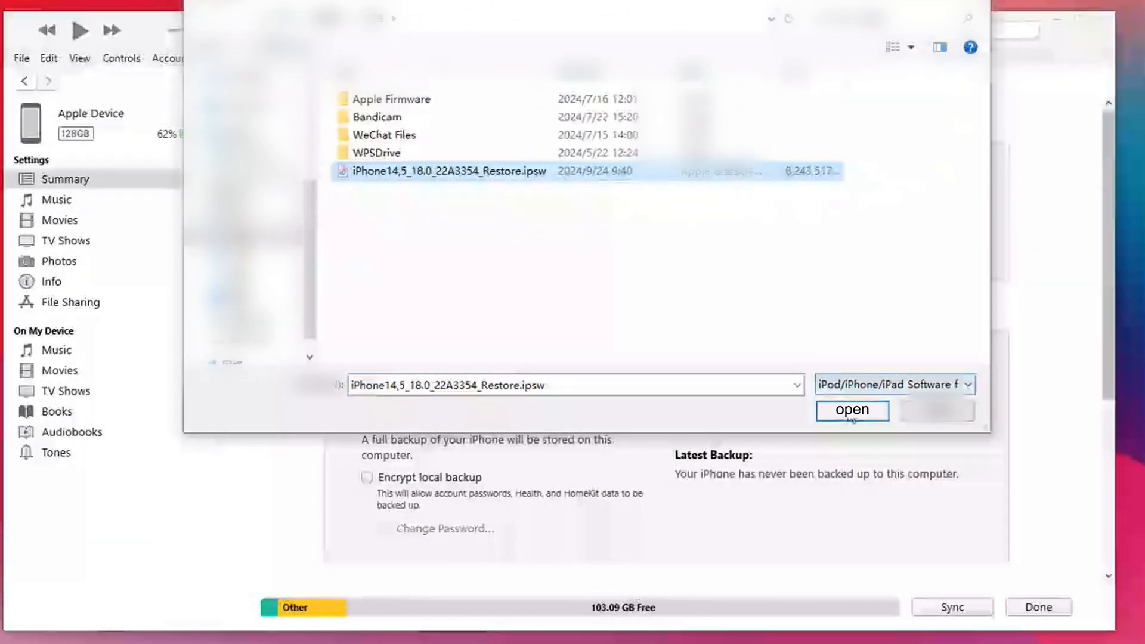
pyautogui.click(851, 410)
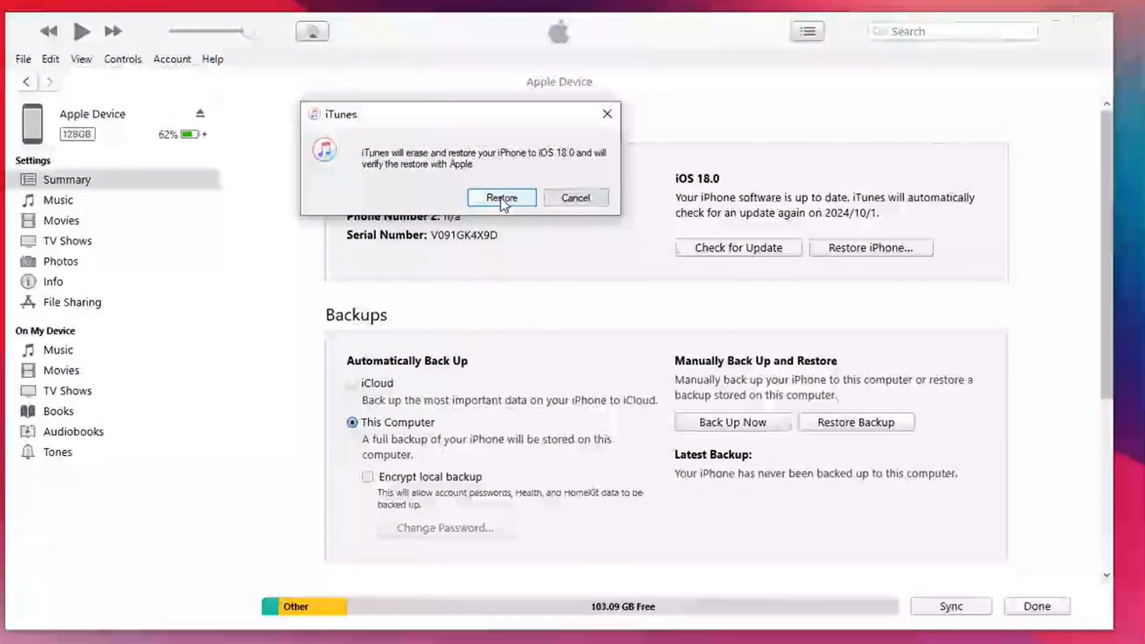
pyautogui.click(502, 197)
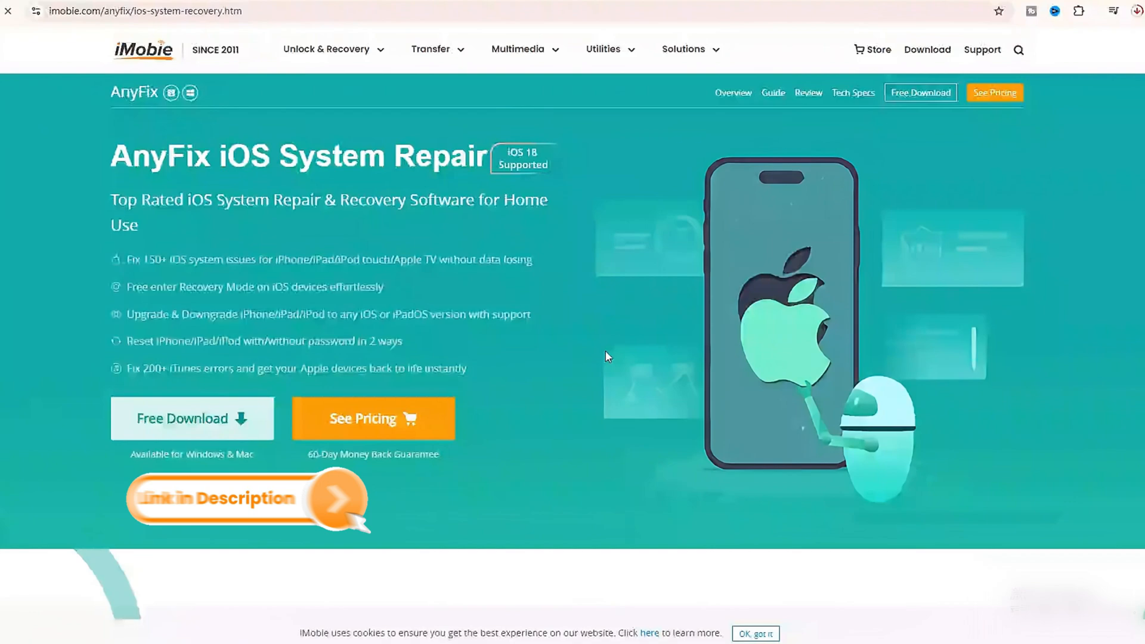
pyautogui.scroll(-3)
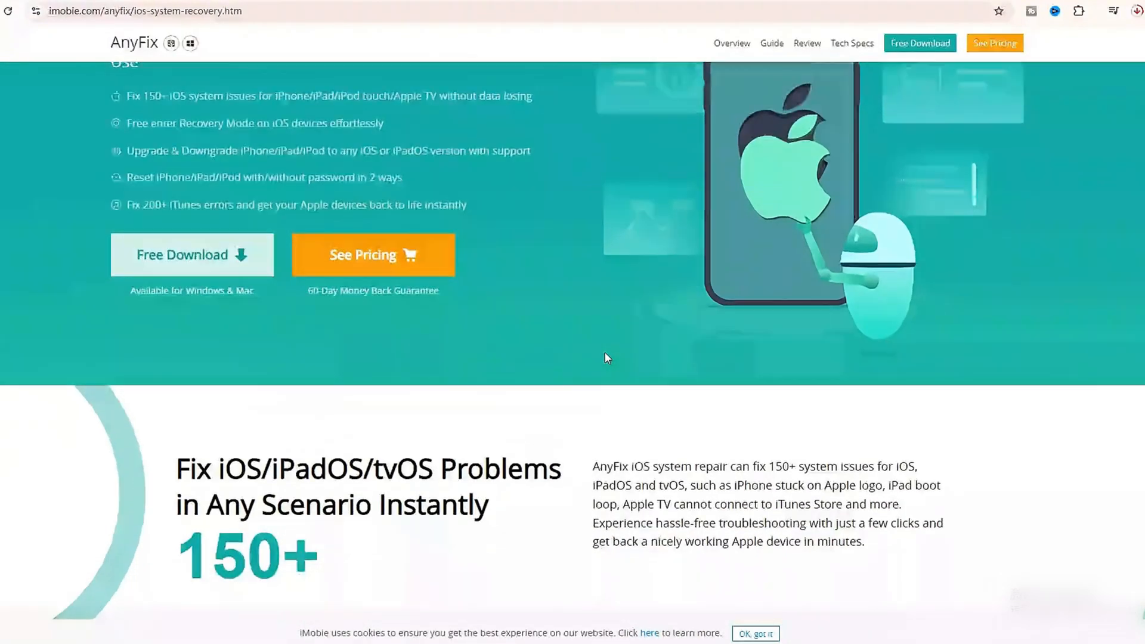
pyautogui.scroll(-3)
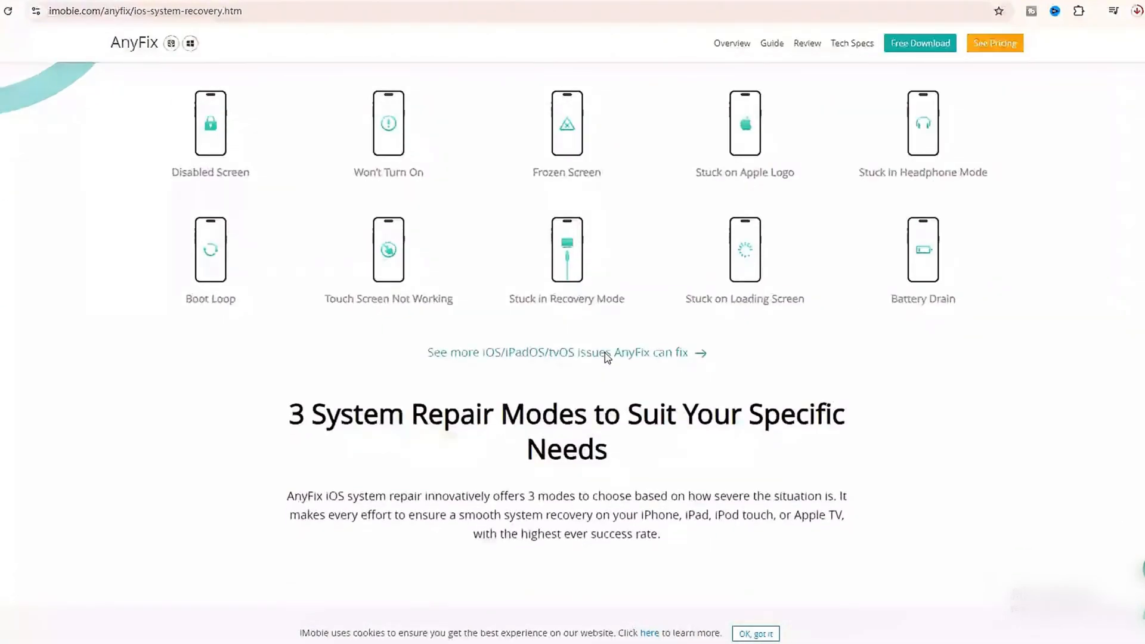
pyautogui.scroll(-3)
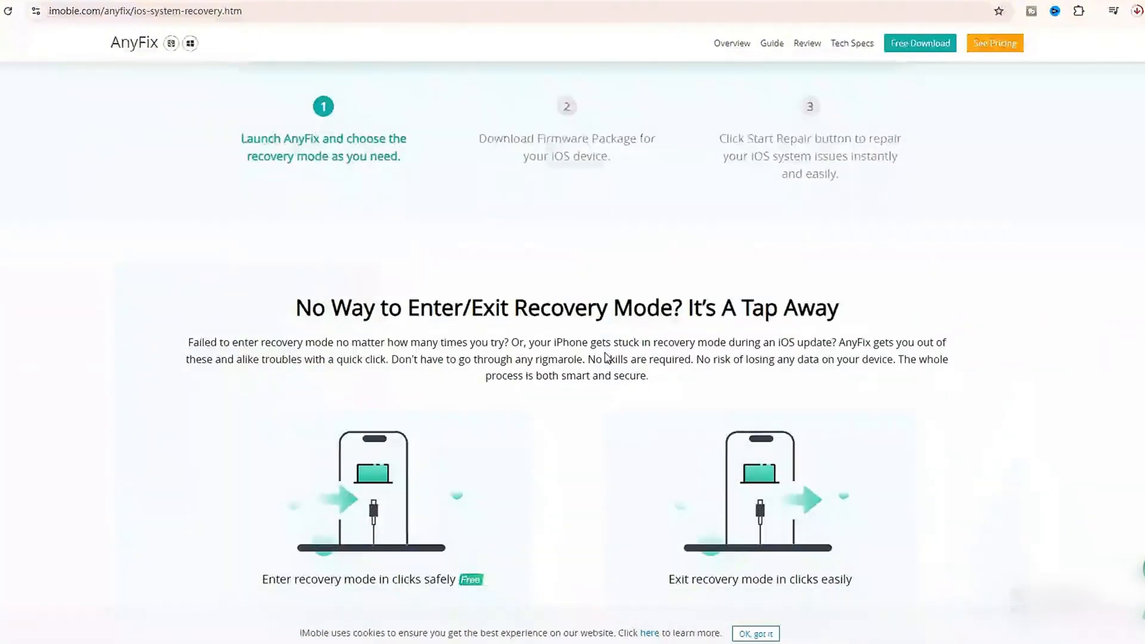
pyautogui.scroll(-3)
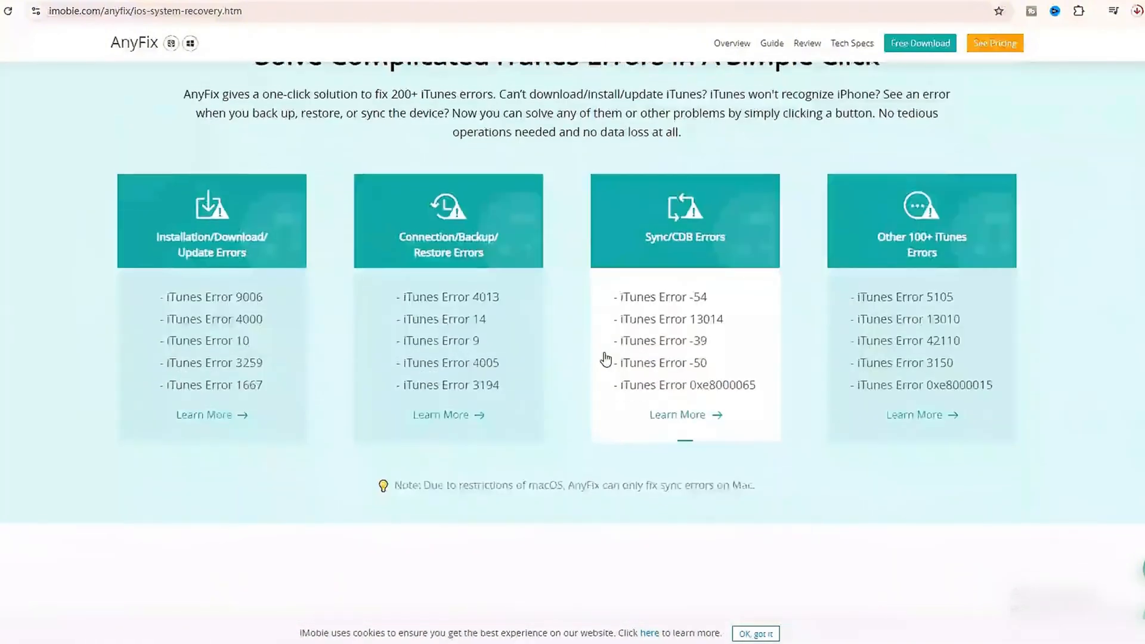
pyautogui.scroll(-3)
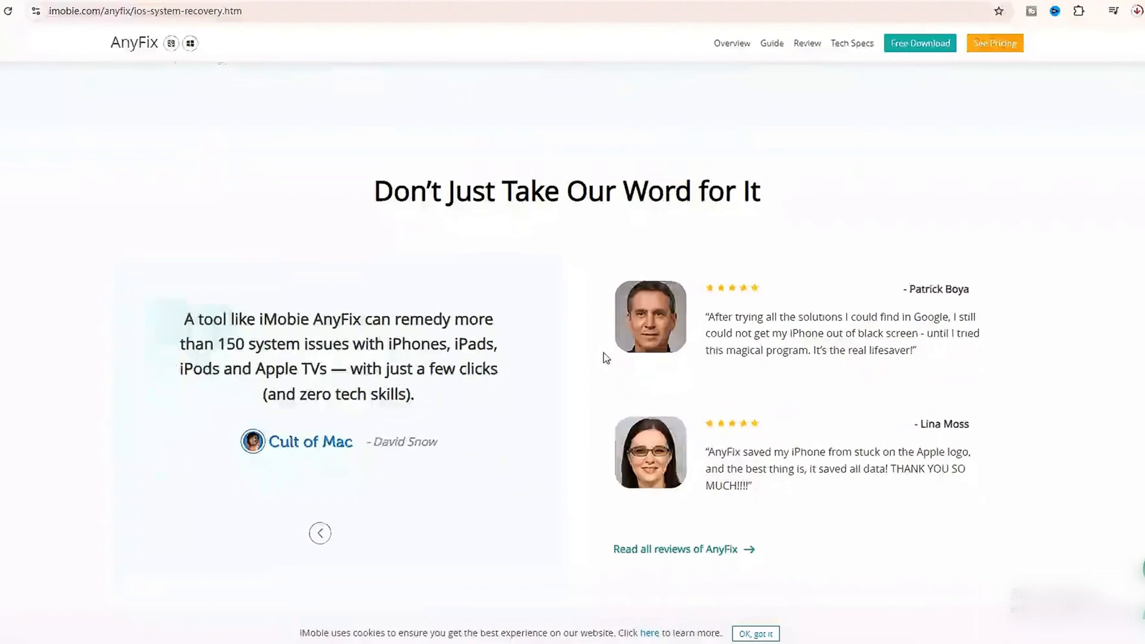
pyautogui.scroll(-3)
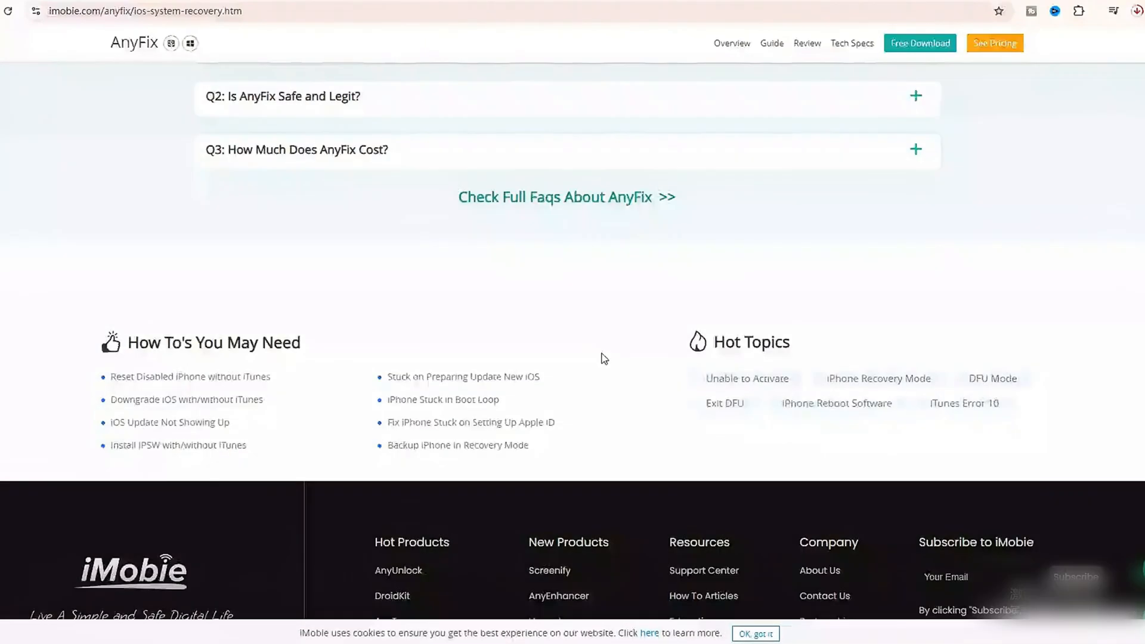
pyautogui.scroll(3)
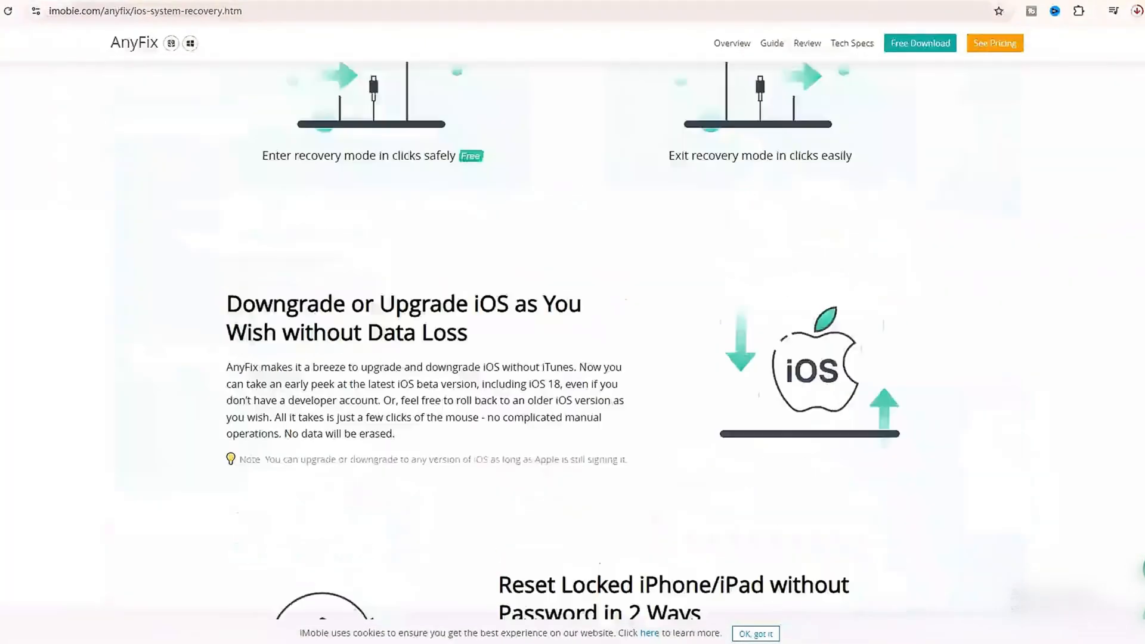
pyautogui.scroll(-3)
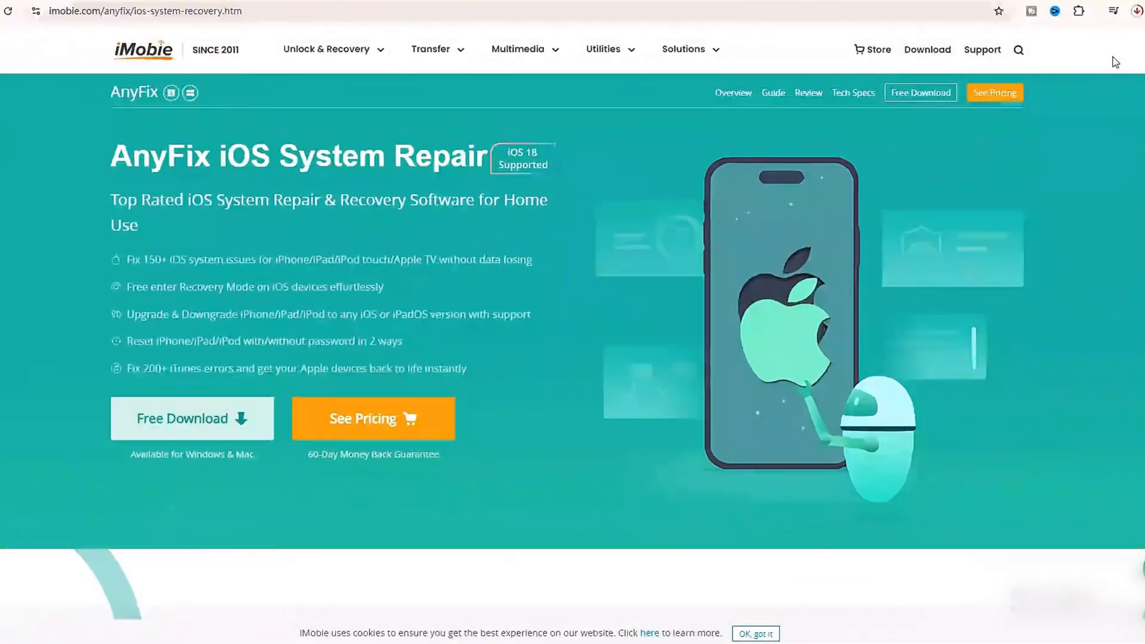
pyautogui.moveTo(95, 410)
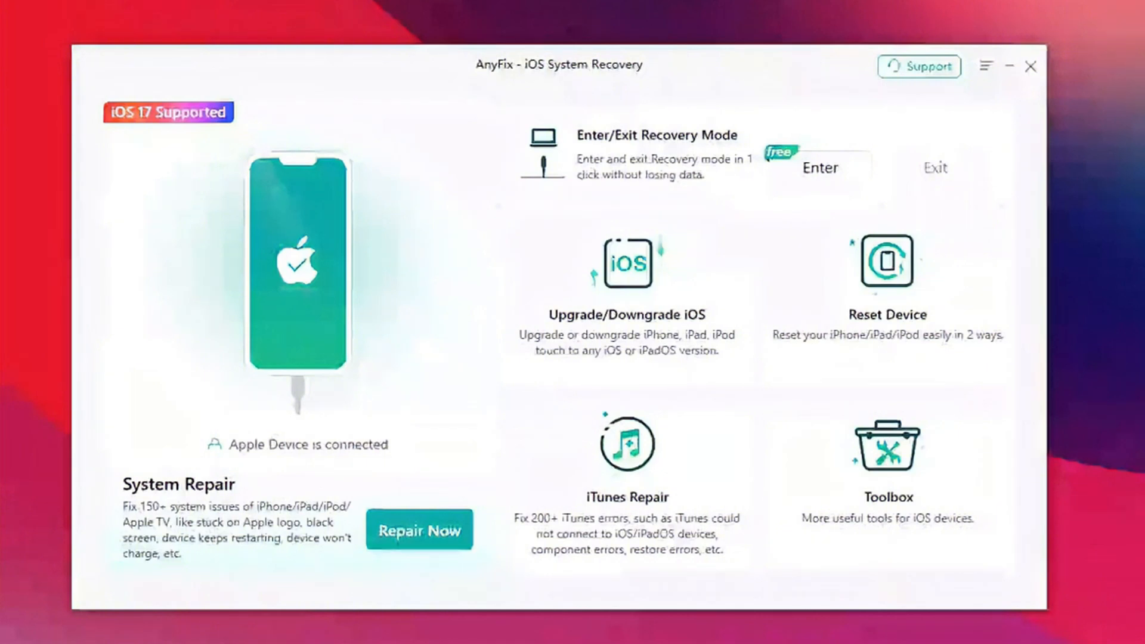
pyautogui.moveTo(652, 275)
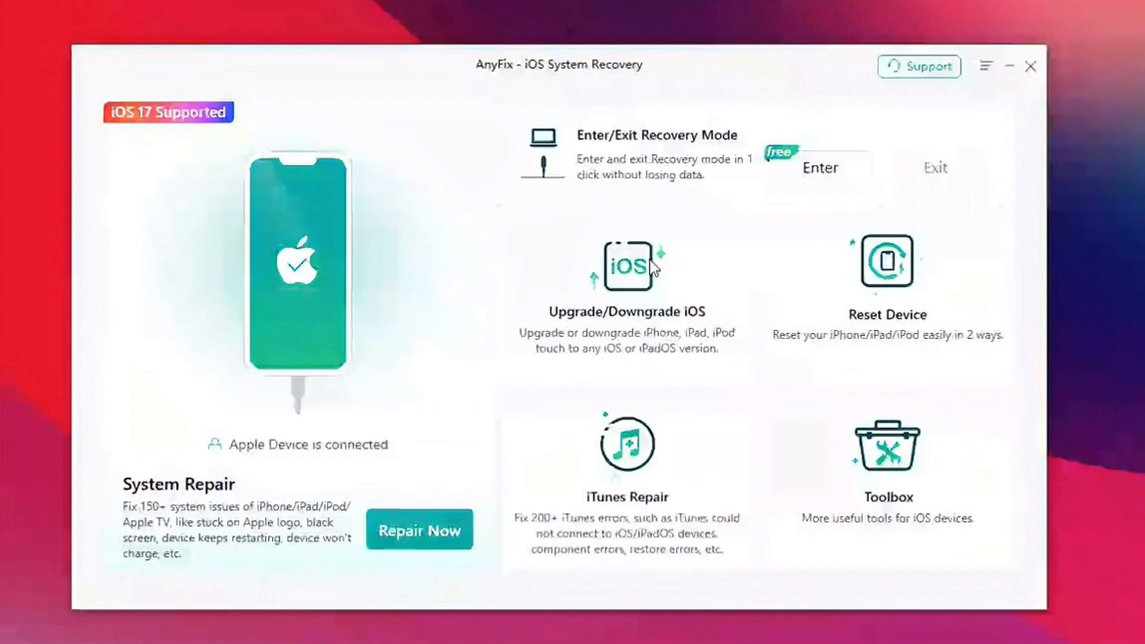
pyautogui.moveTo(632, 300)
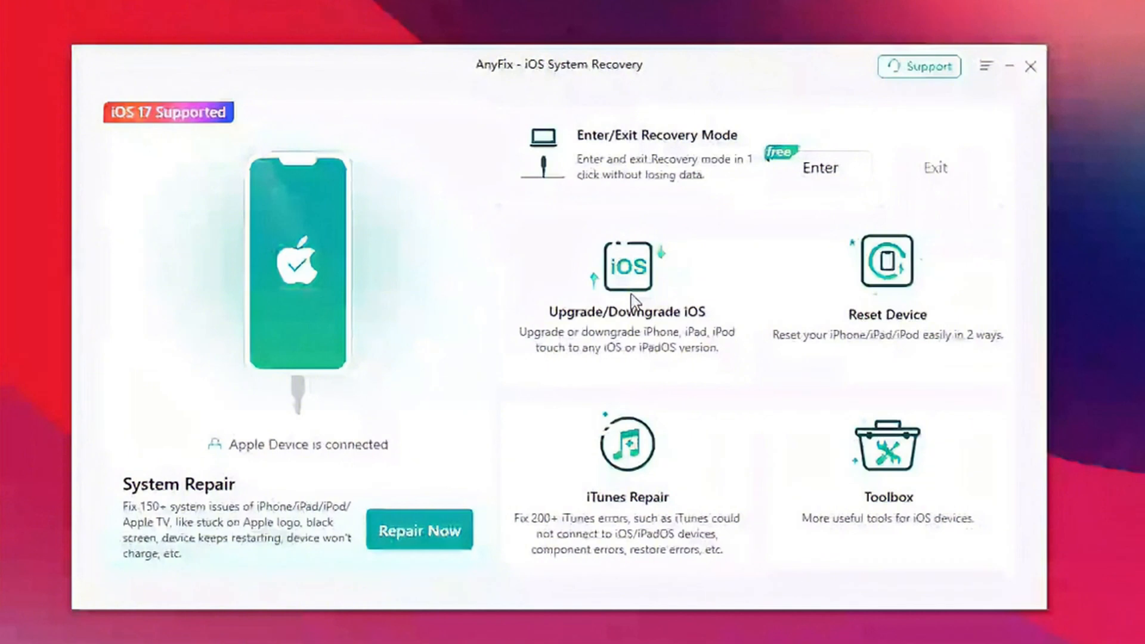
# Open Upgrade/Downgrade iOS from the AnyFix home screen
pyautogui.click(629, 265)
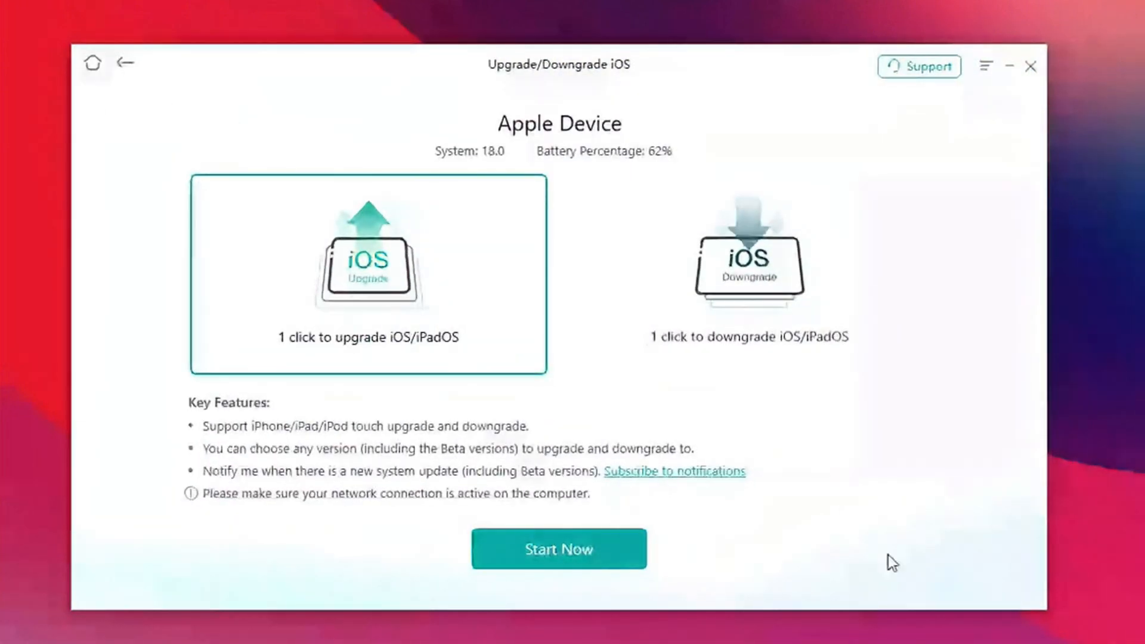
pyautogui.moveTo(779, 274)
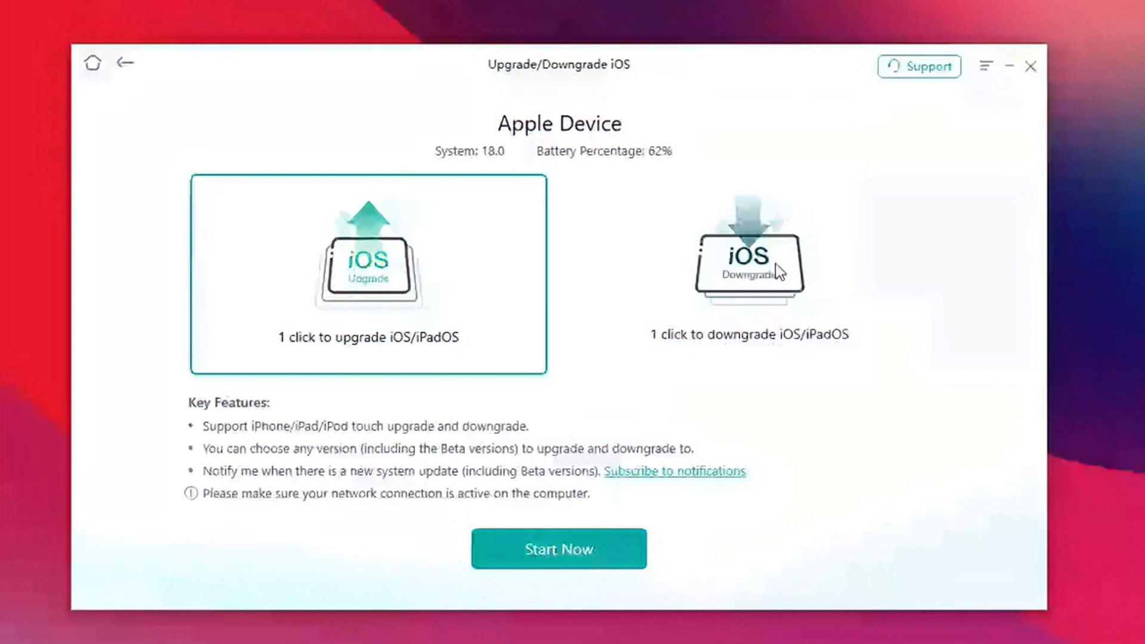
# Choose 1-click iOS downgrade and select the 17.7 firmware for the iPhone 13
pyautogui.click(752, 263)
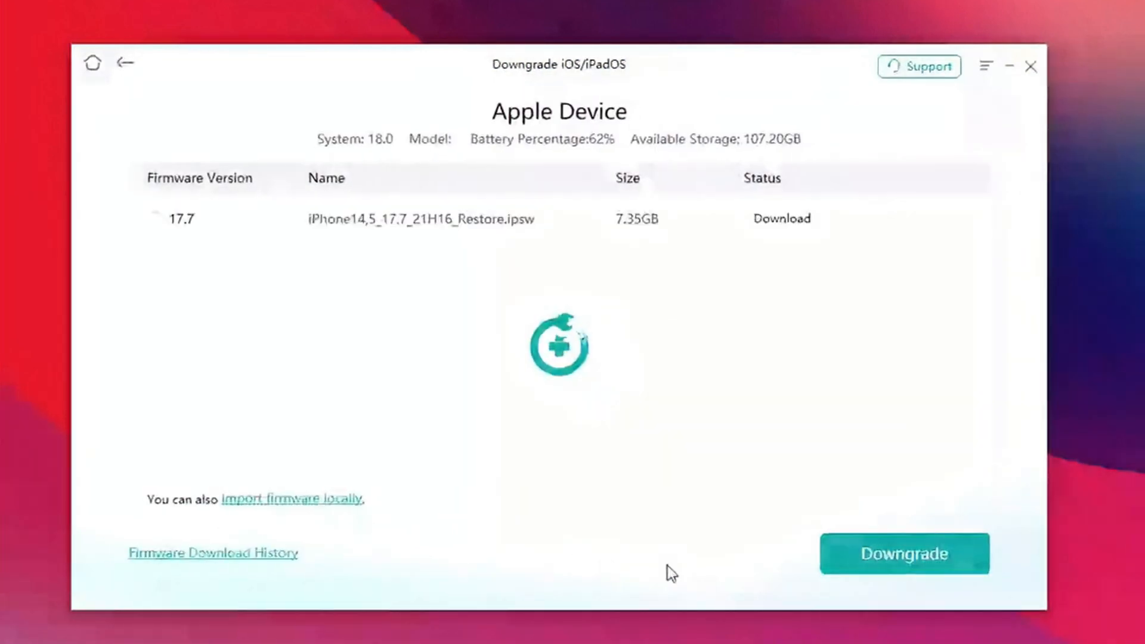
pyautogui.click(152, 220)
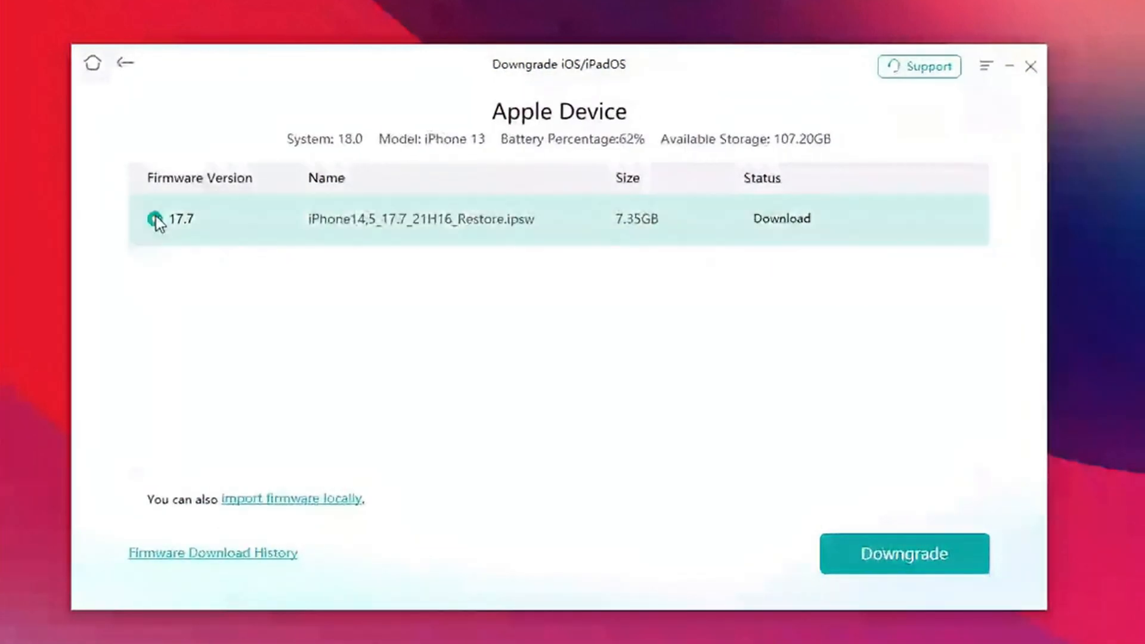